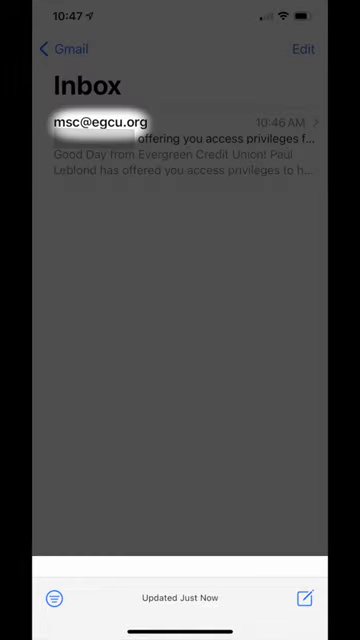
pyautogui.click(180, 130)
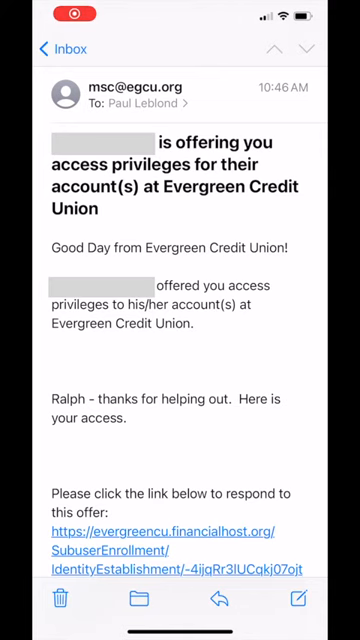
pyautogui.scroll(-3)
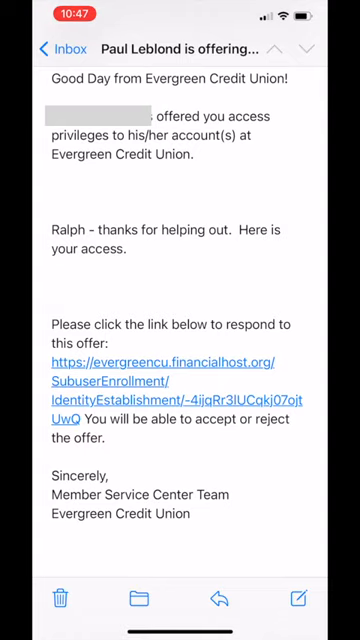
pyautogui.click(170, 378)
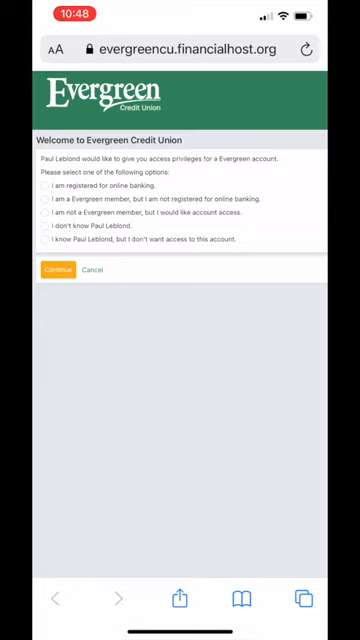
# - Choose 'I am registered for online banking' on the access-options page
pyautogui.click(45, 187)
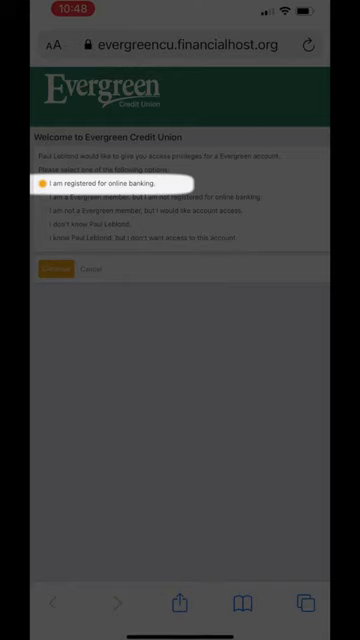
# - Submit the registered-user answer, then go to the 'Login to Online Banking' page
pyautogui.click(180, 196)
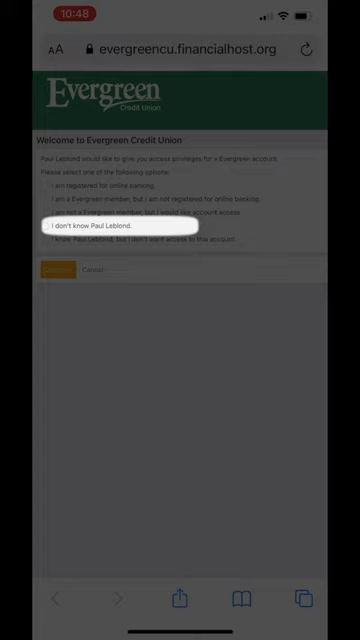
pyautogui.click(150, 239)
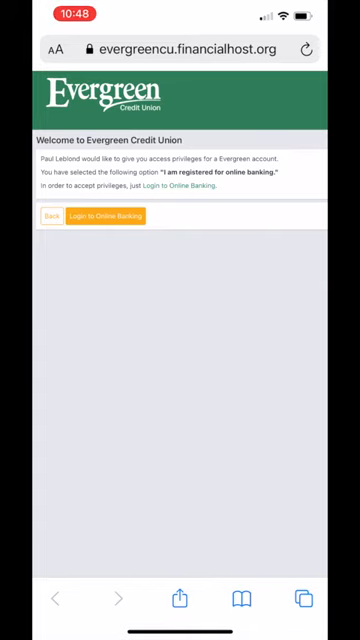
pyautogui.click(107, 215)
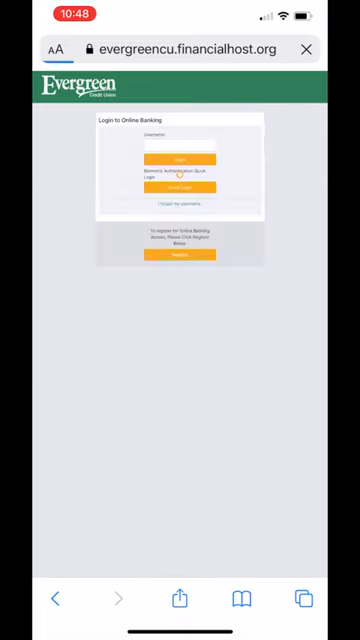